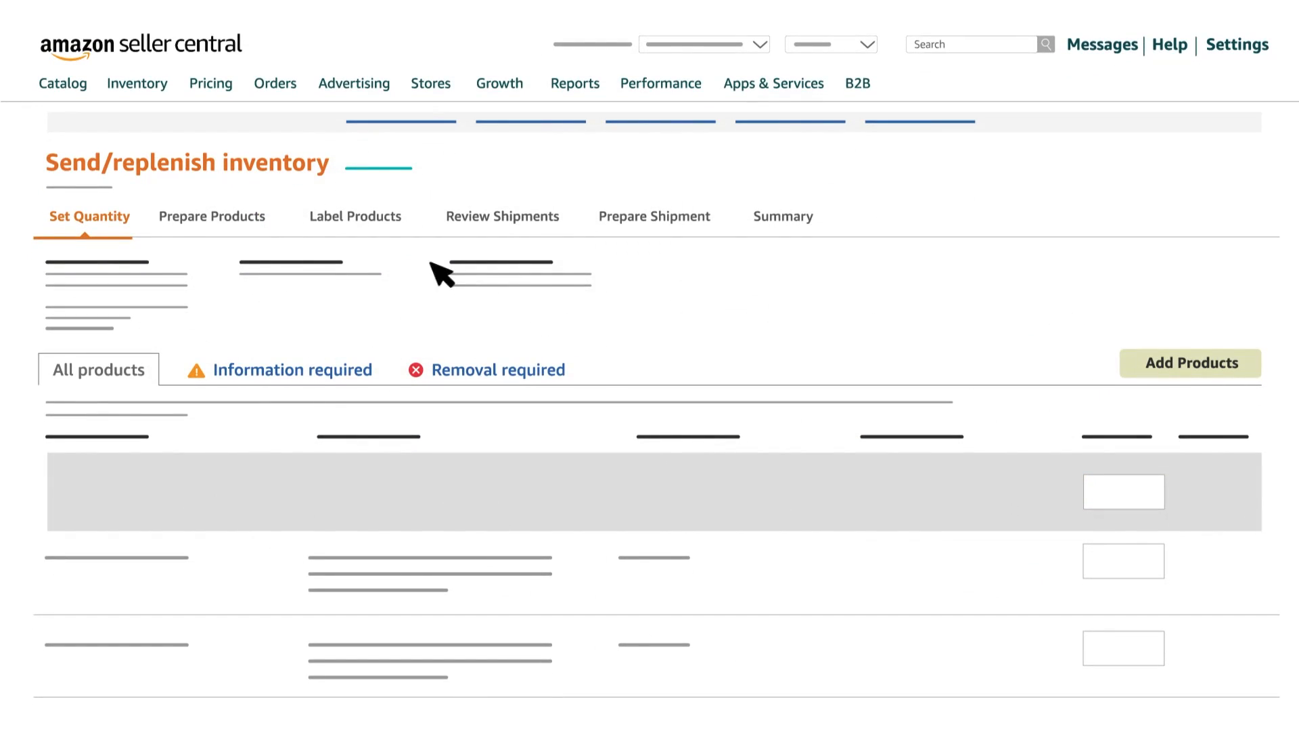
mouse_move(230, 170)
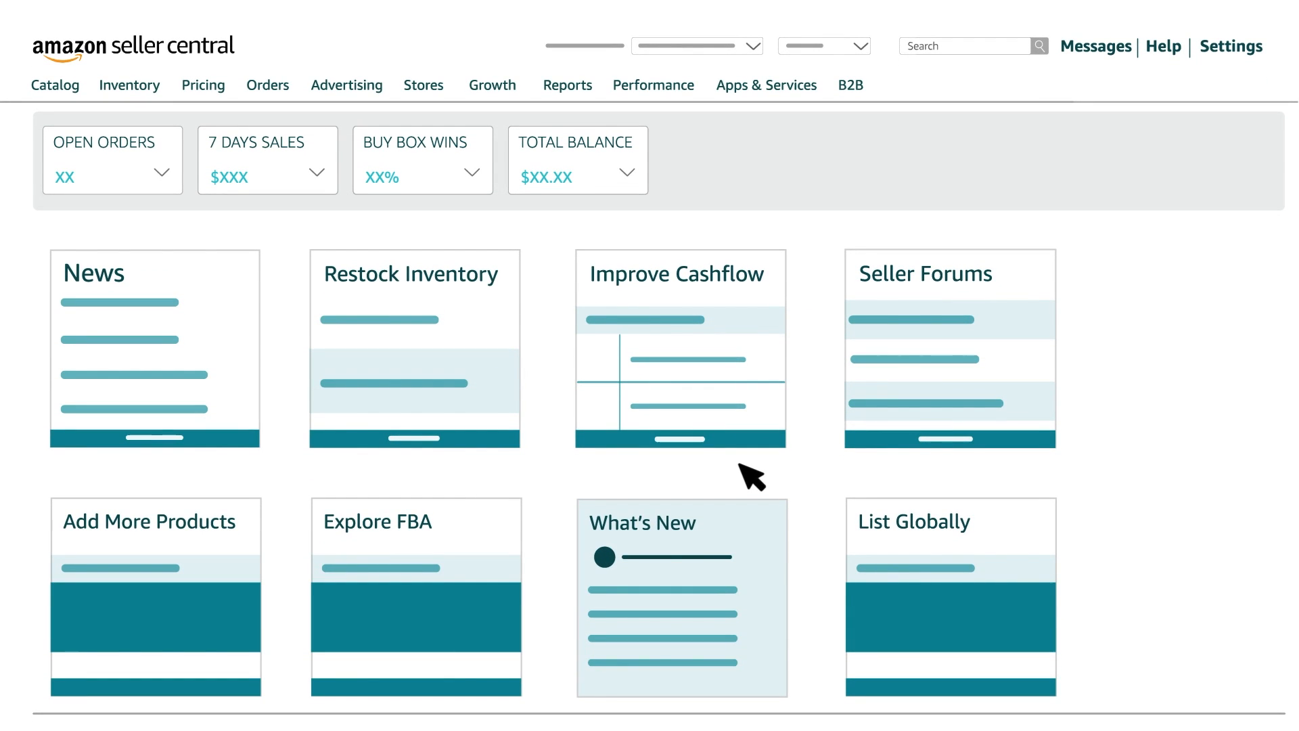
mouse_move(302, 199)
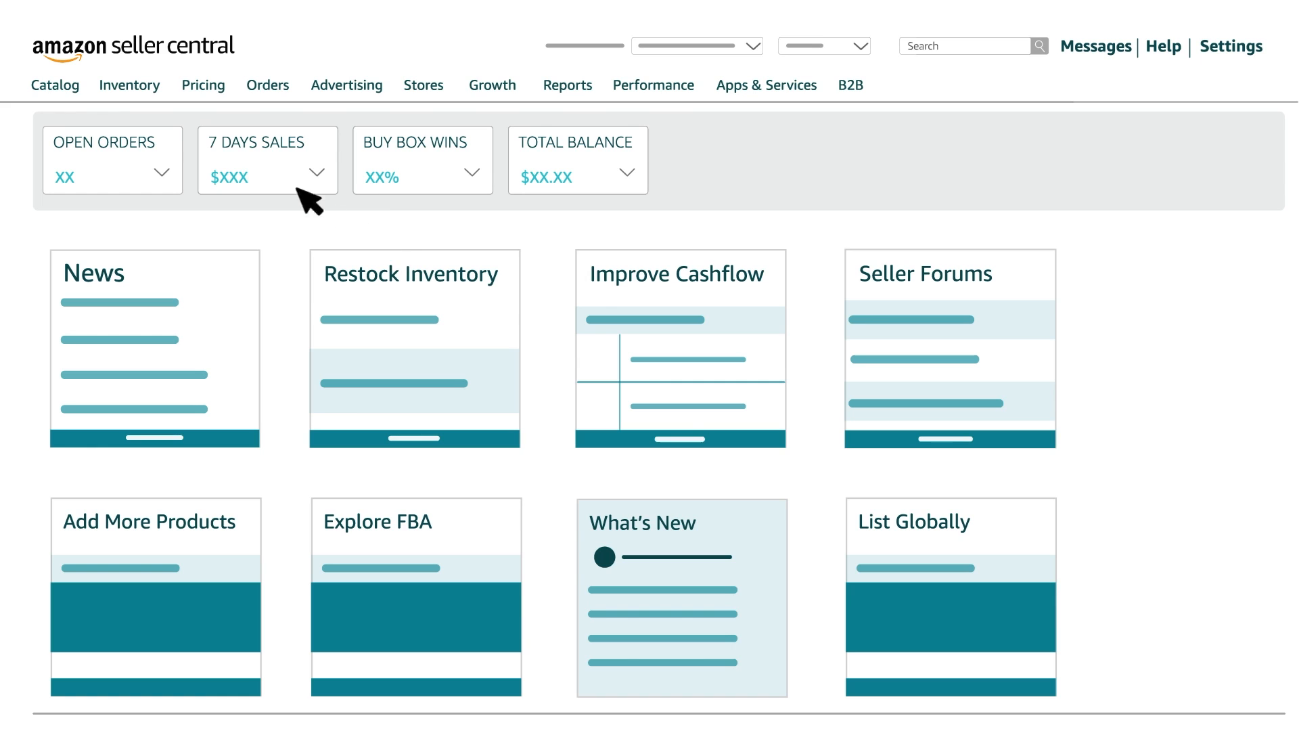
Expand the Inventory menu from the Seller Central home dashboard.
left_click(129, 85)
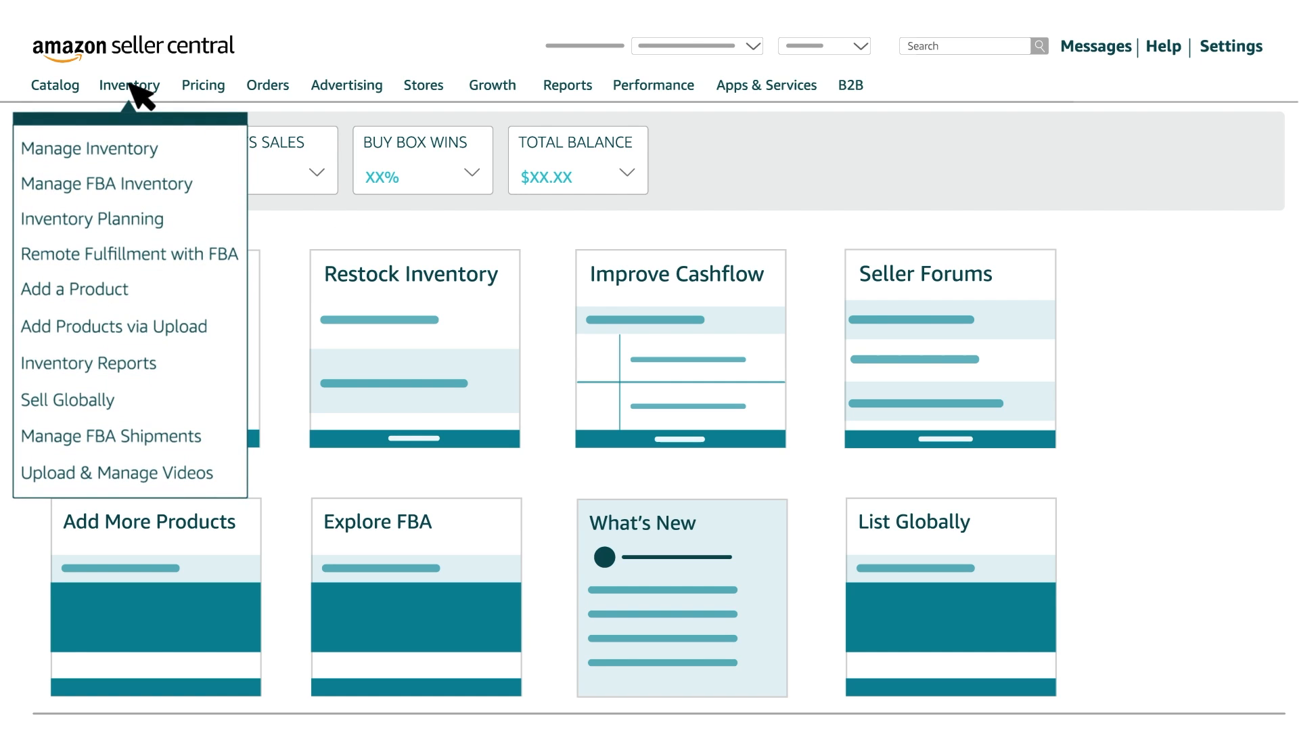
Choose Manage FBA Shipments to land on the Shipping Queue.
left_click(108, 435)
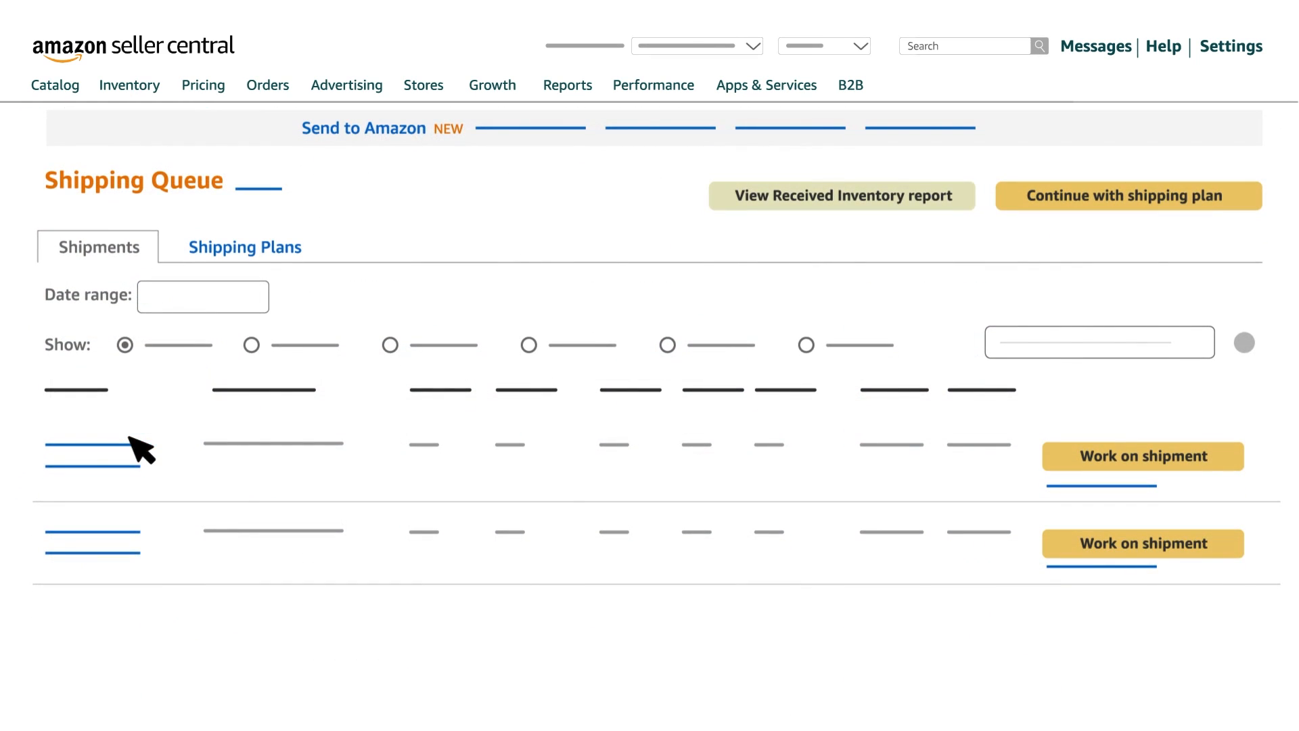
mouse_move(144, 443)
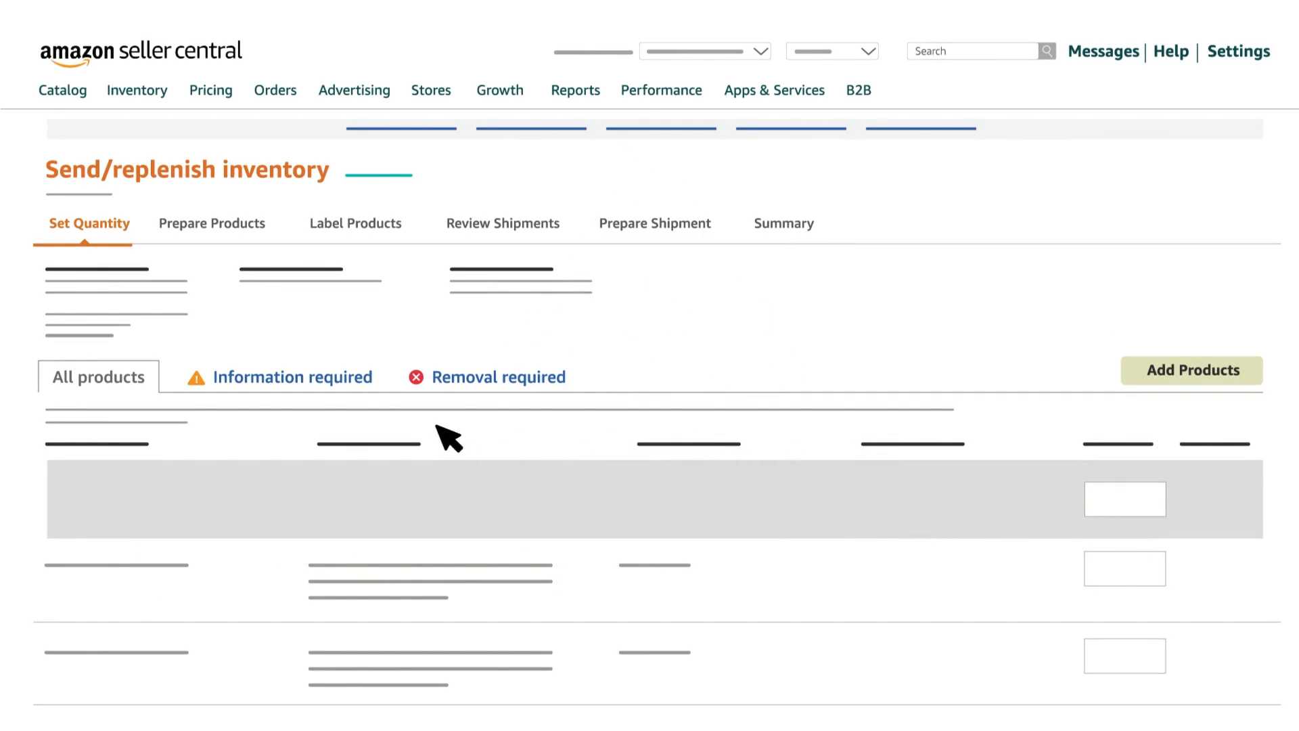
mouse_move(116, 182)
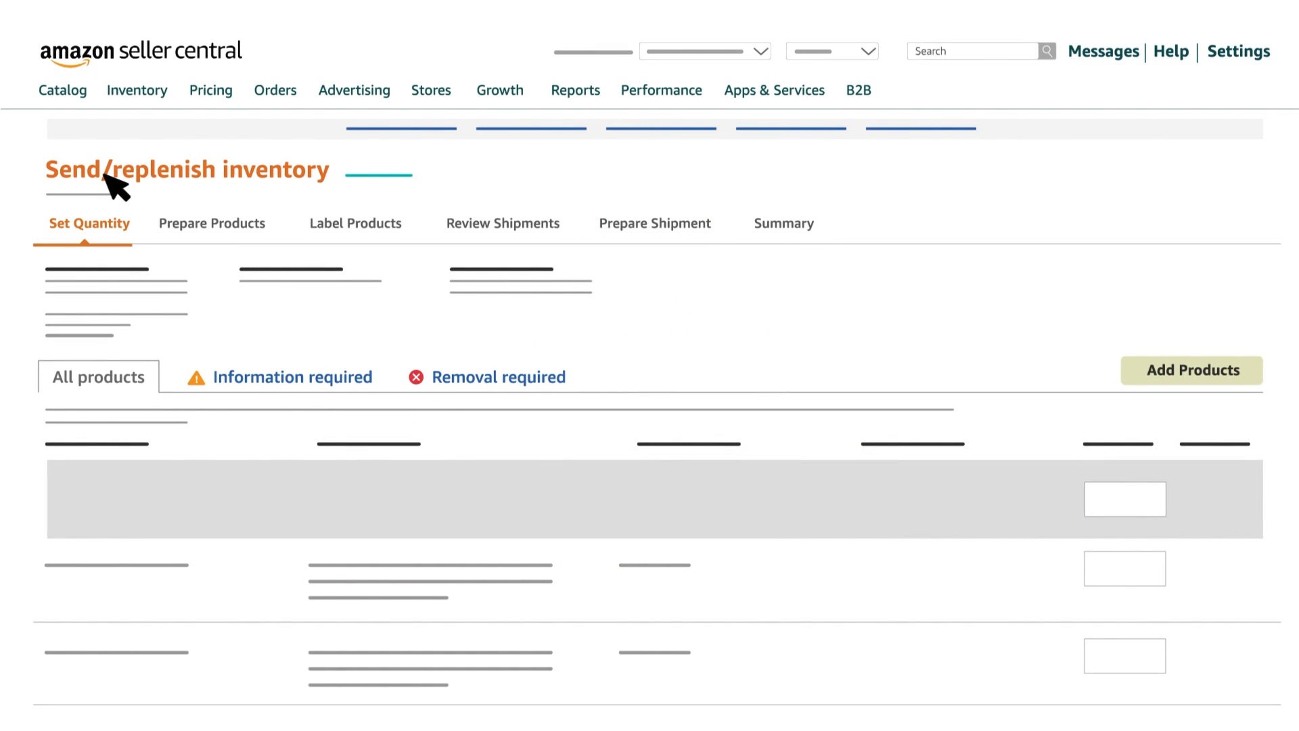